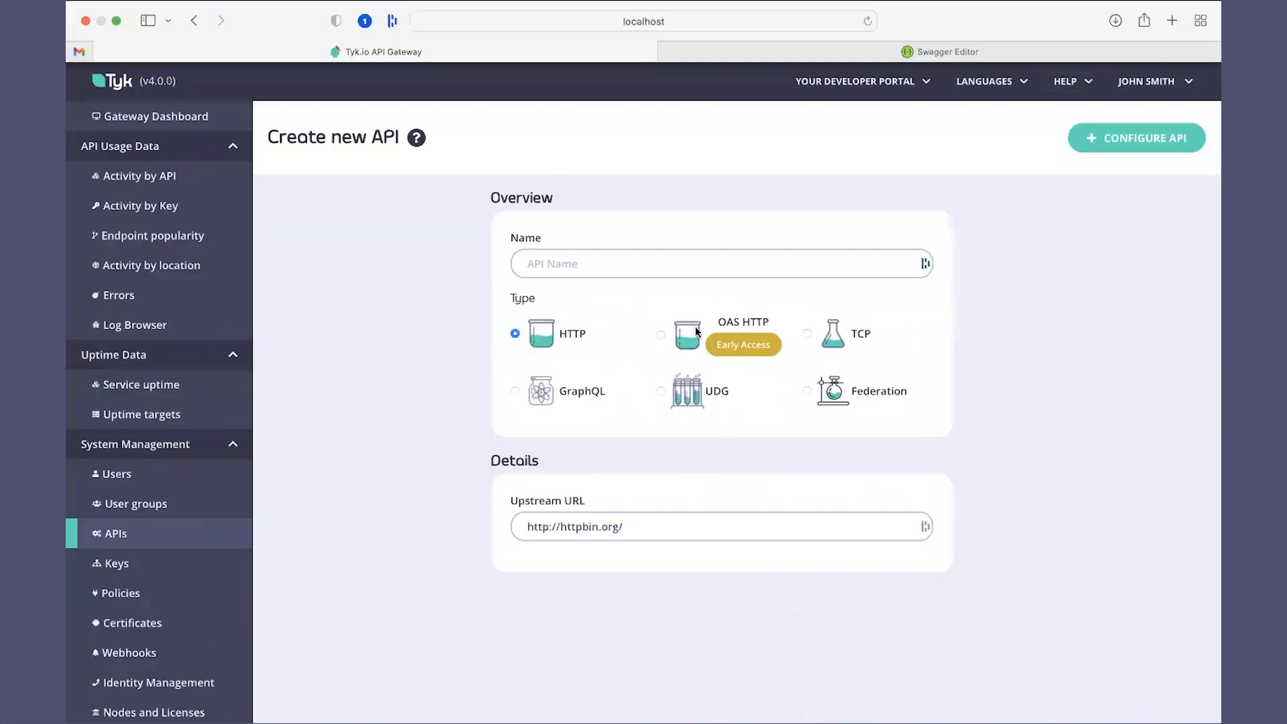
Enter 'test' as the name of the new OAS HTTP API.
type("t")
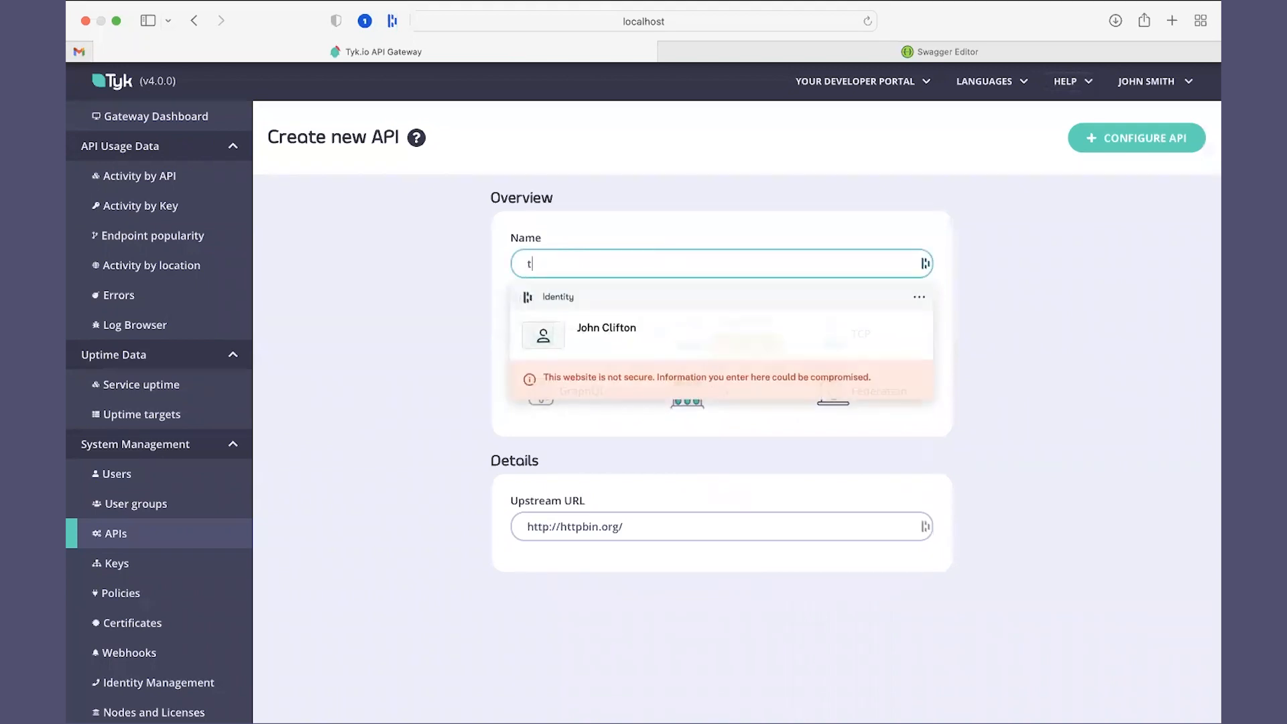
type("est")
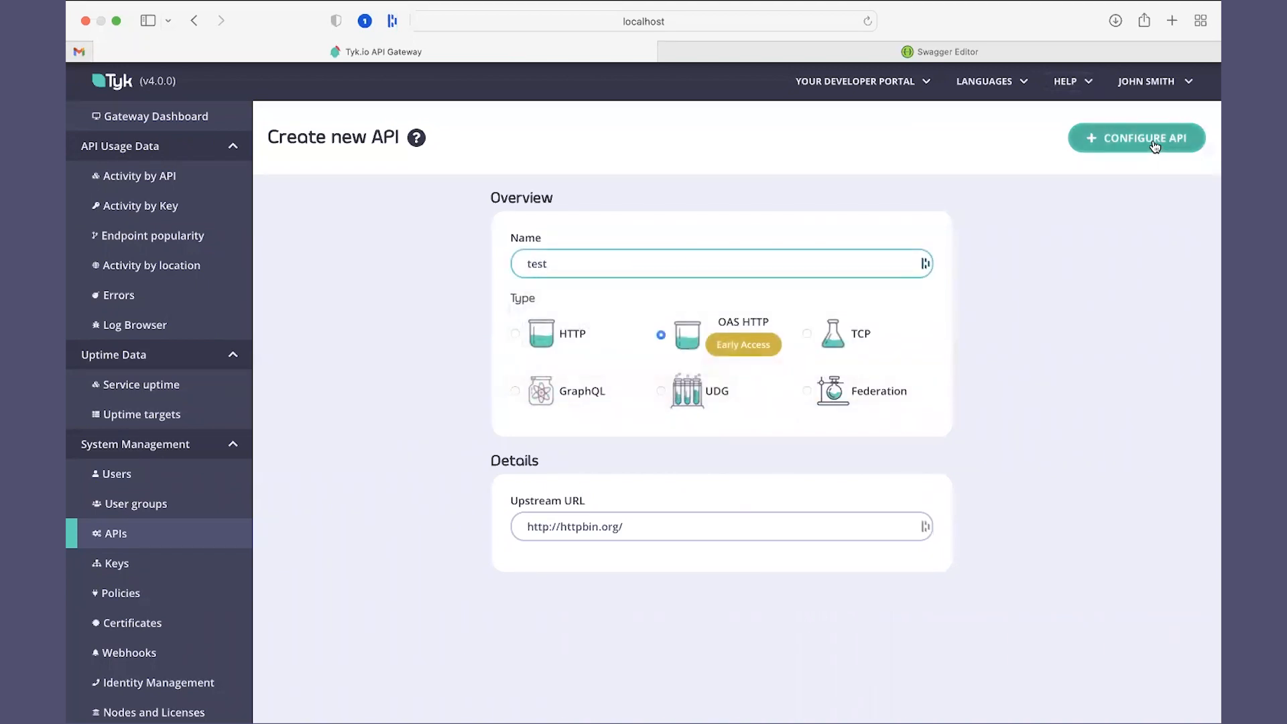
mouse_move(1049, 253)
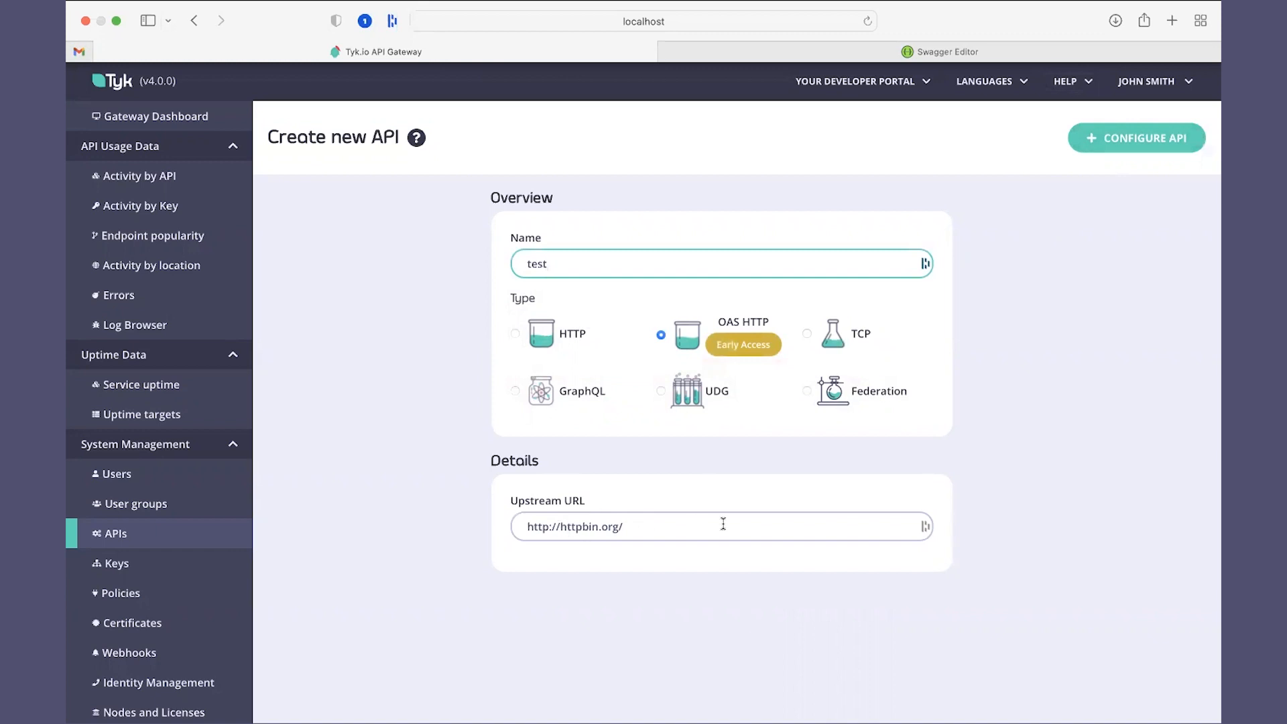
Configure and save the 'test' API without selecting gateways, giving it an API ID.
left_click(1135, 136)
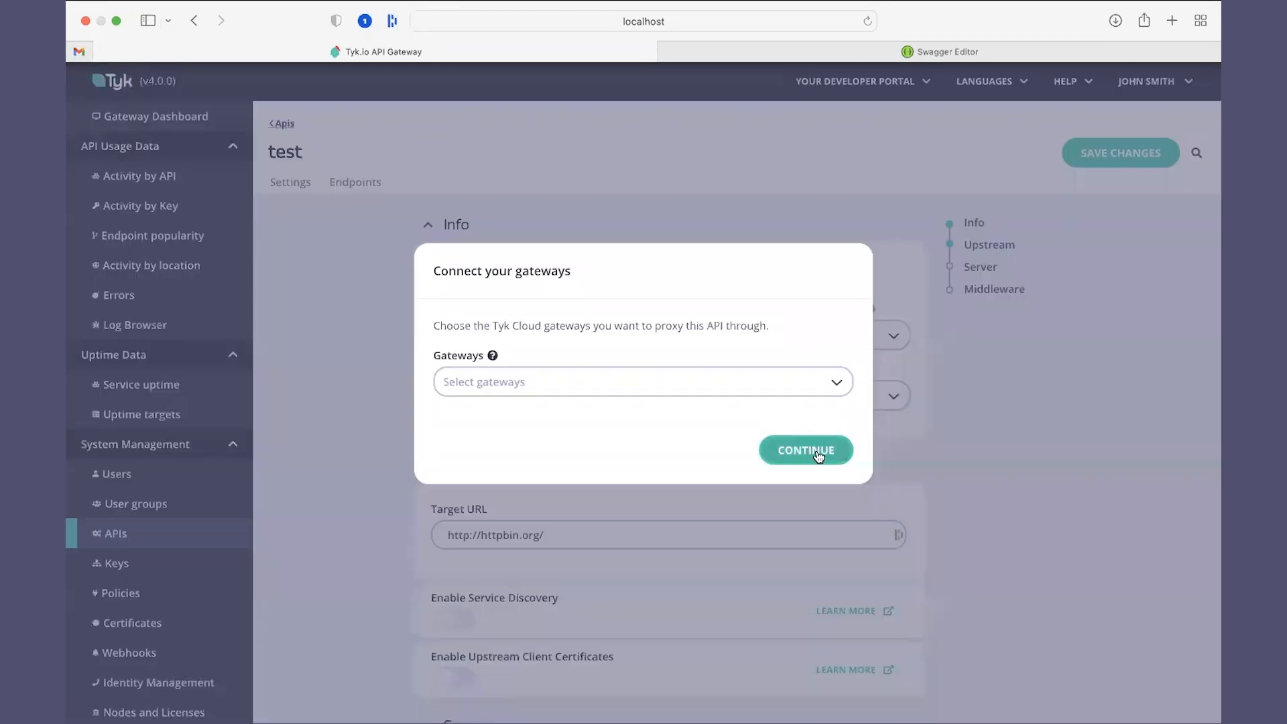
left_click(806, 451)
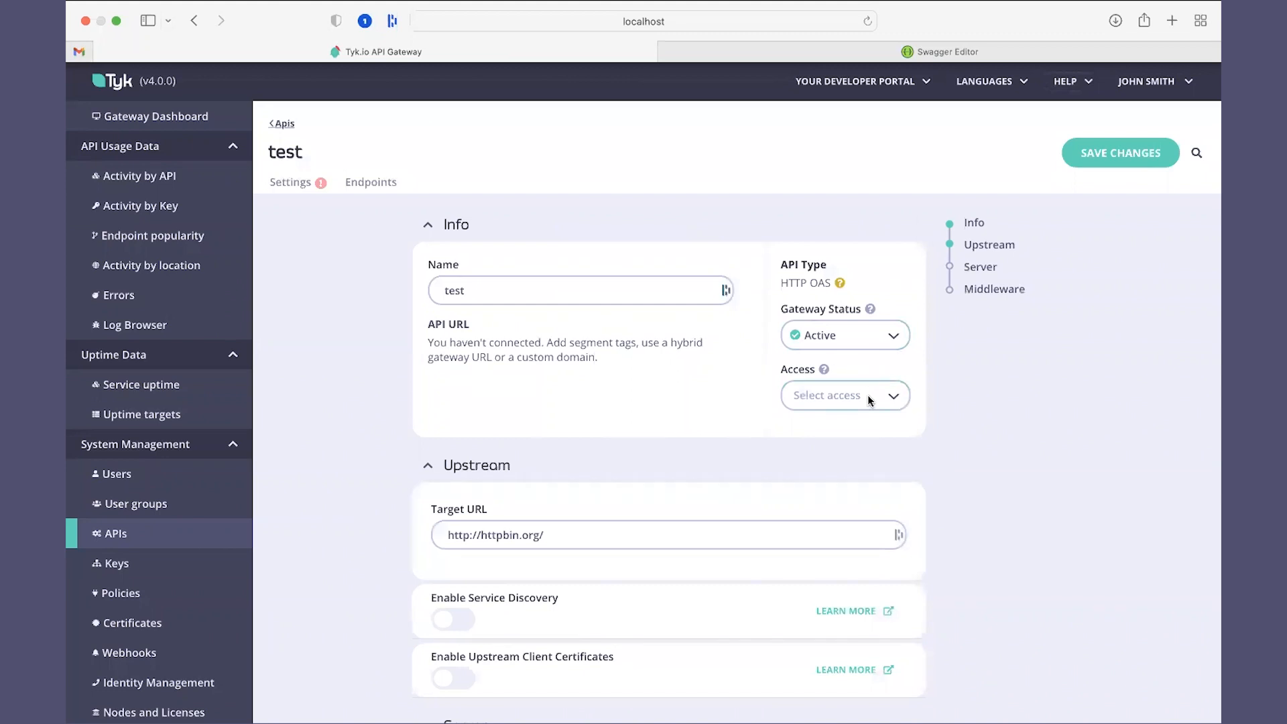
left_click(1120, 153)
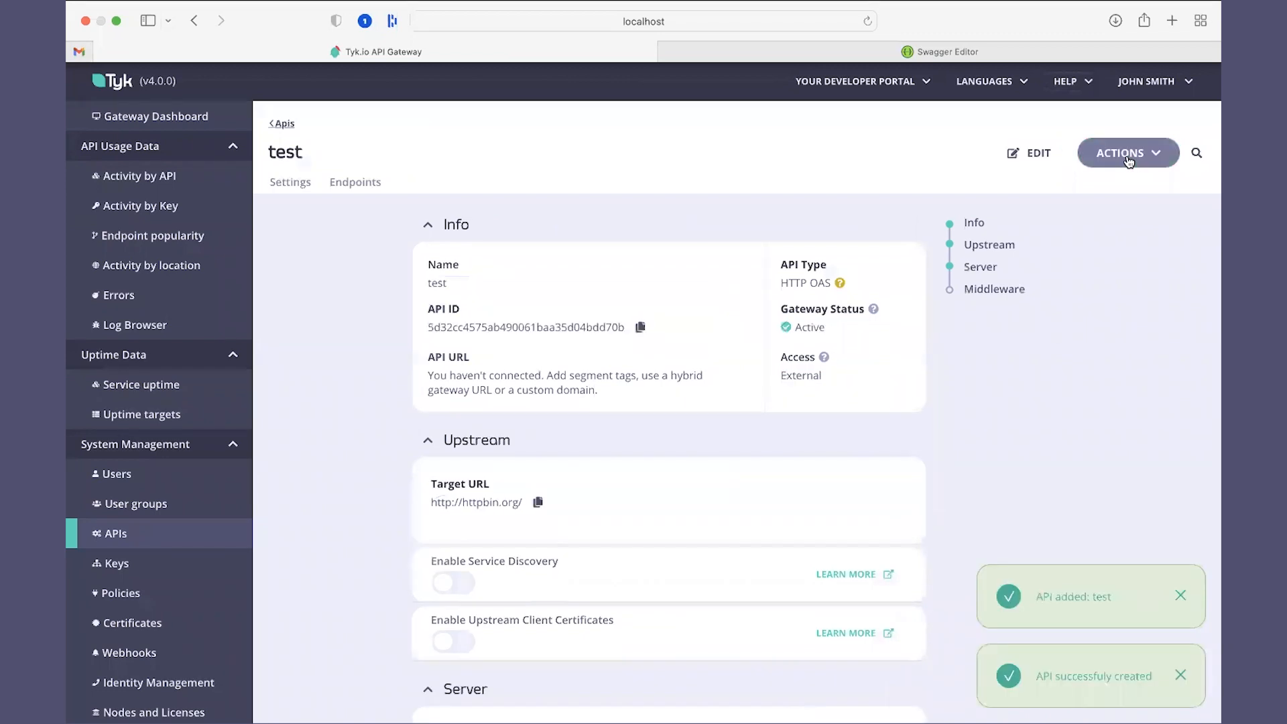
mouse_move(529, 269)
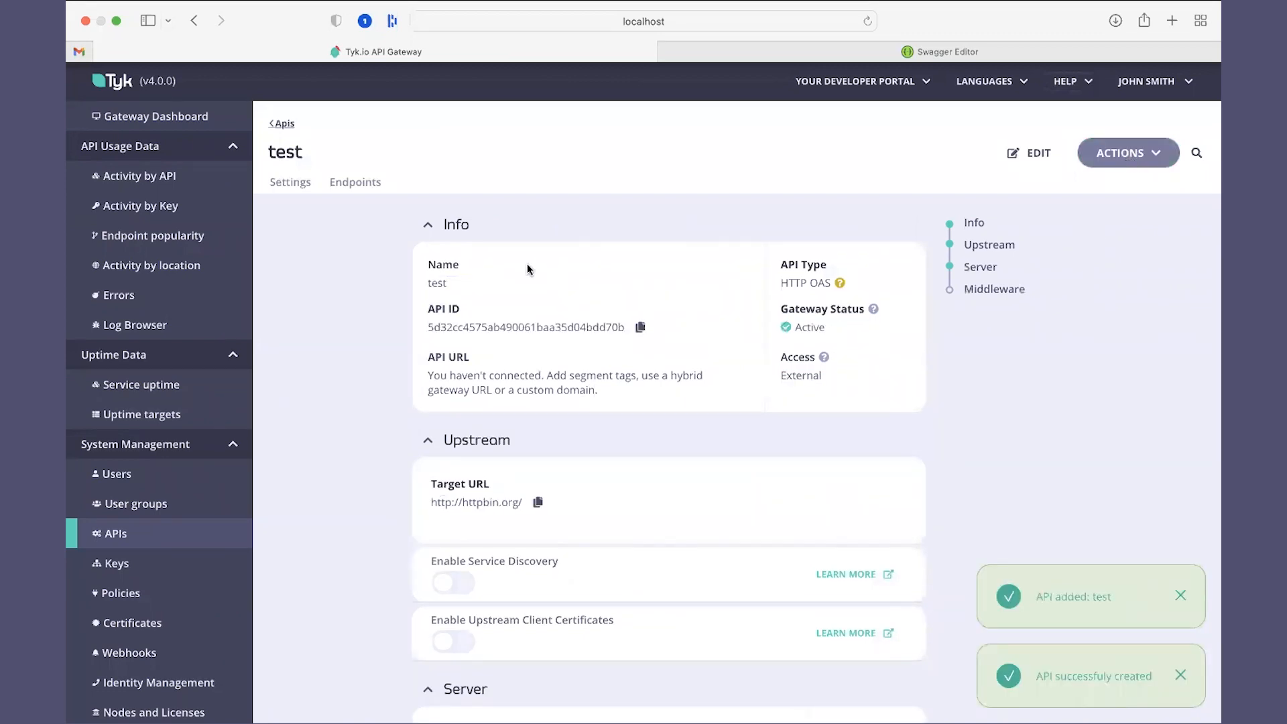
Add a POST endpoint at '/' with summary 'A summary' and description 'Some description'.
left_click(354, 181)
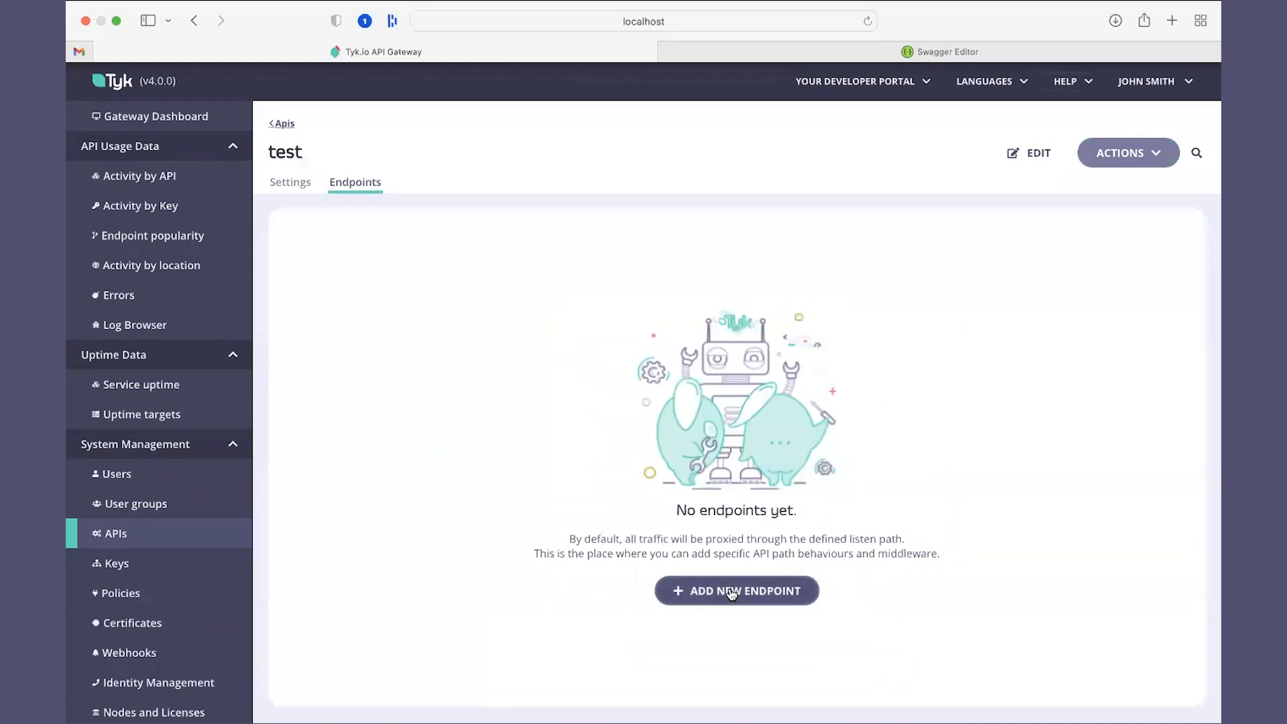
left_click(736, 590)
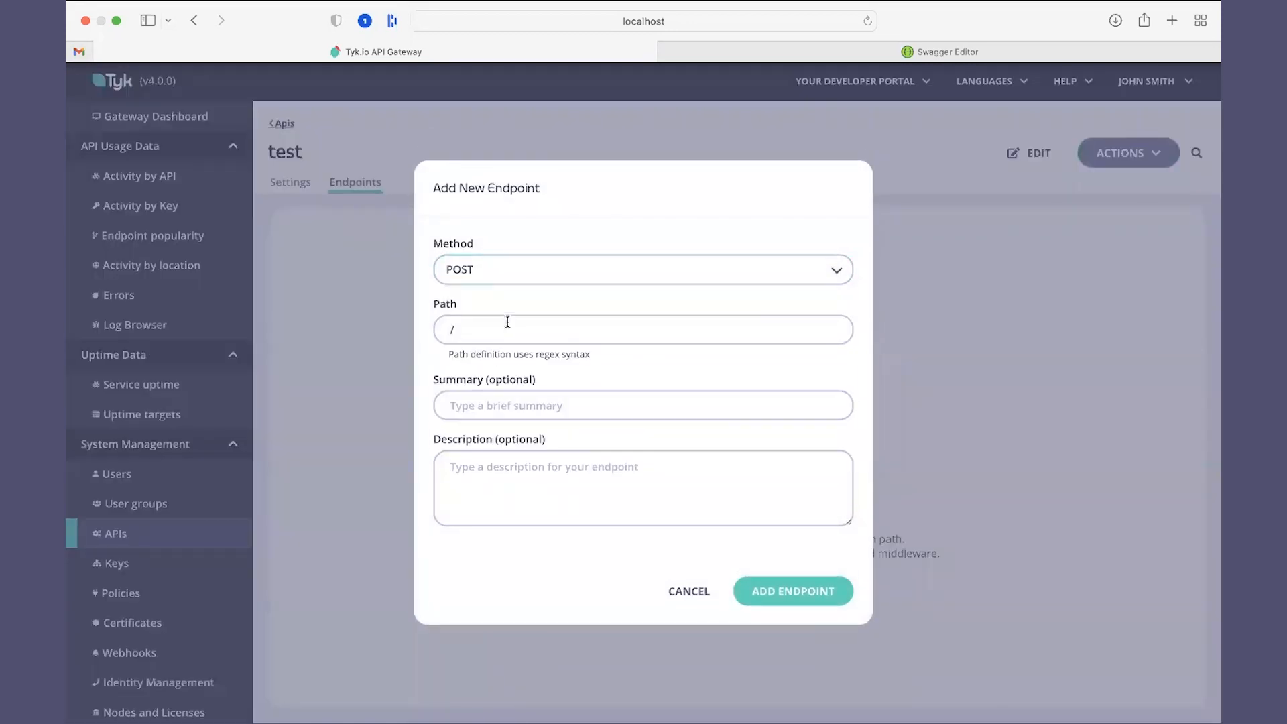
type("A s")
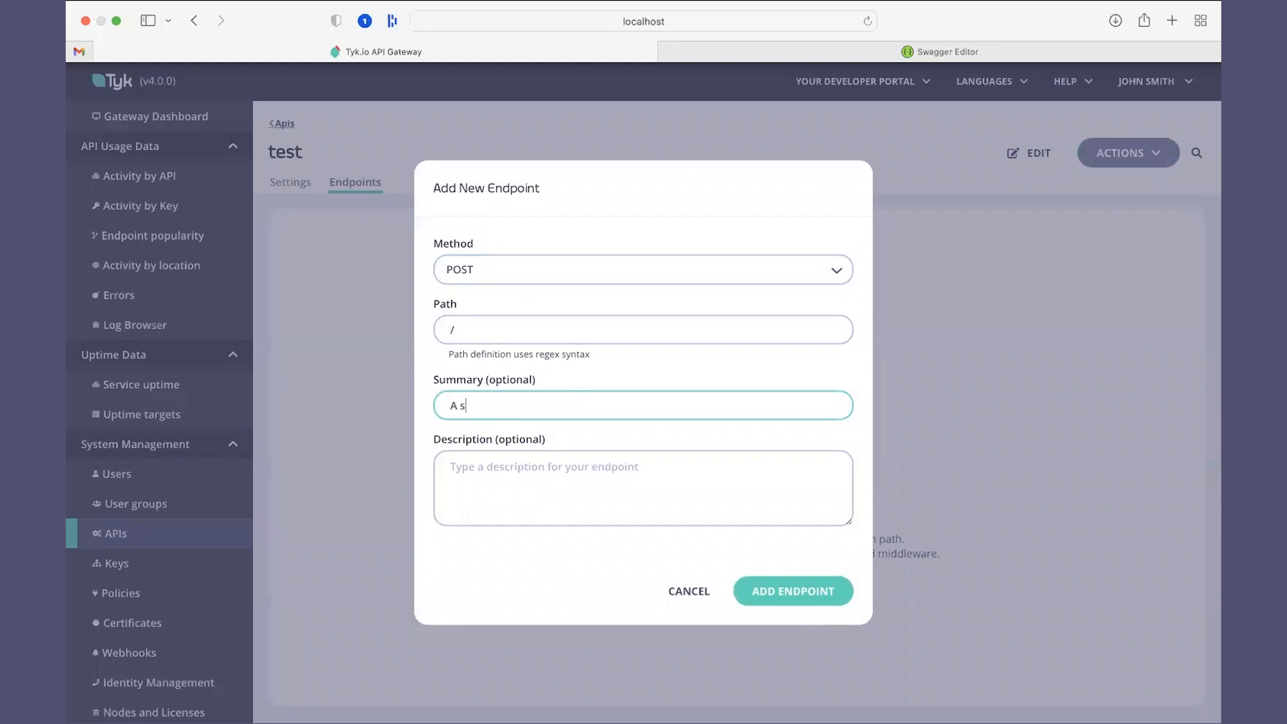
type("Some")
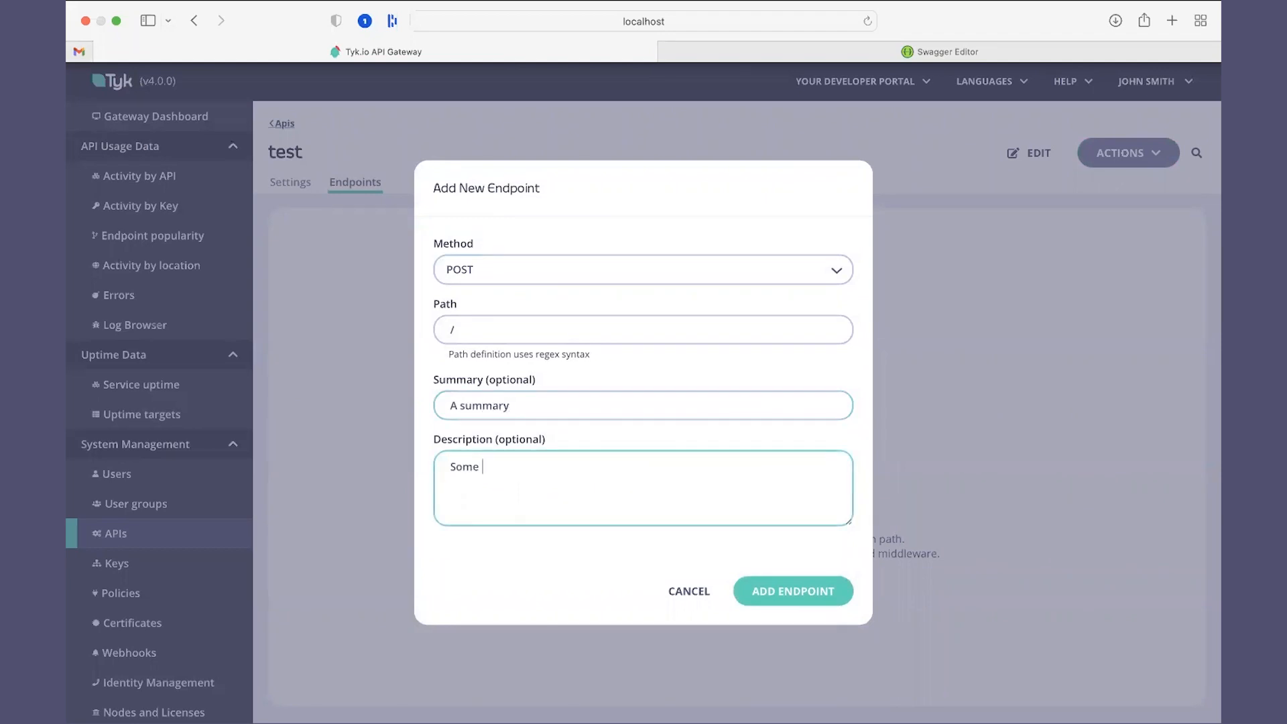
type("description")
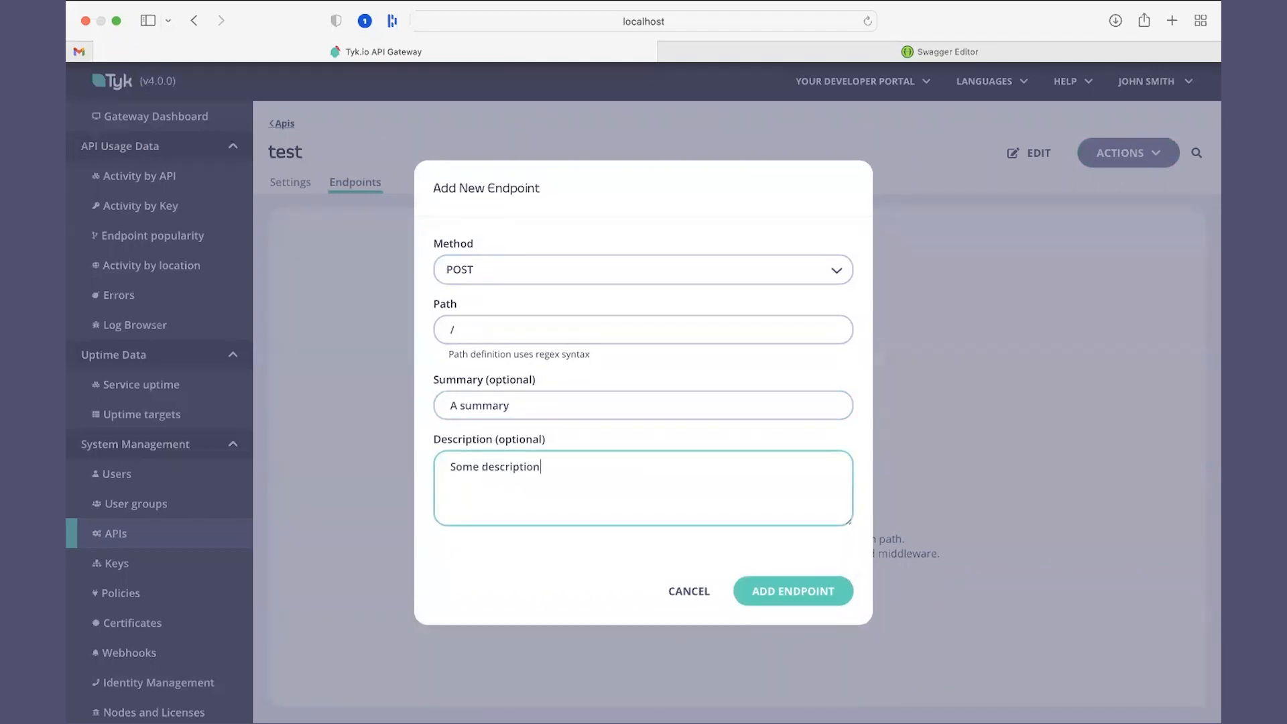
left_click(792, 591)
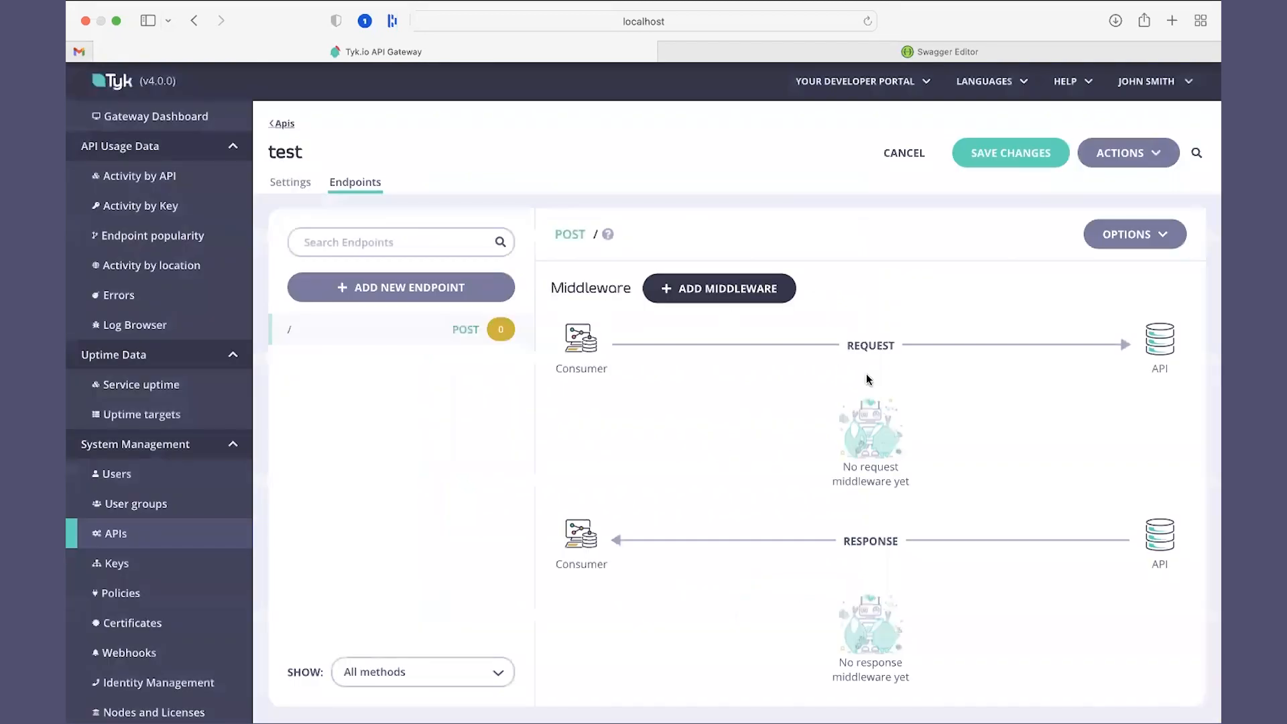
Add Ignore Authentication middleware to POST / and save the API.
left_click(719, 288)
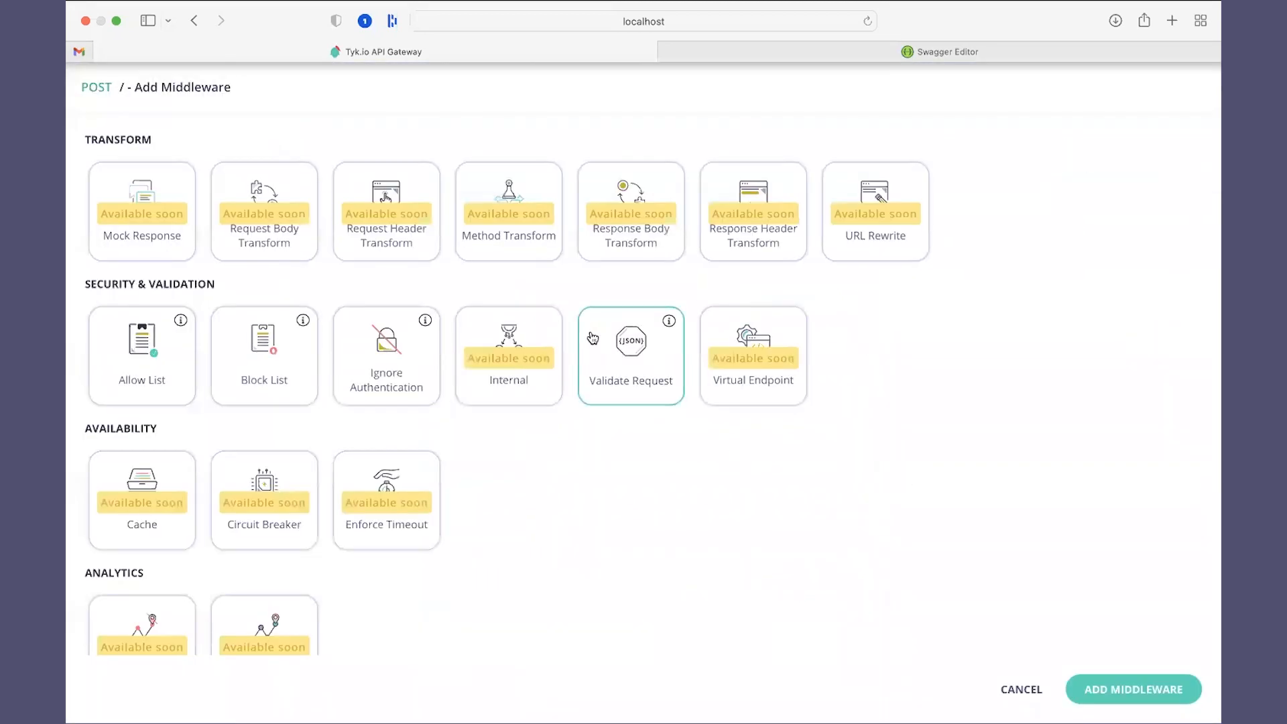
mouse_move(386, 354)
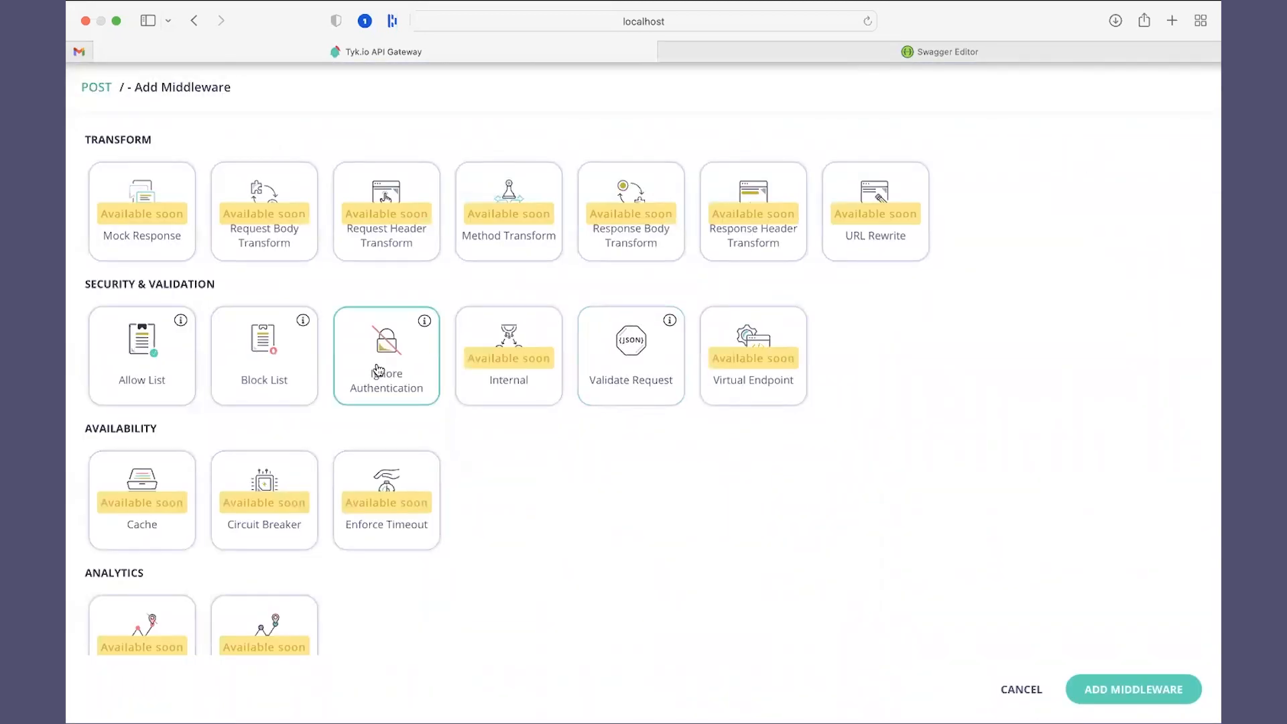
left_click(386, 354)
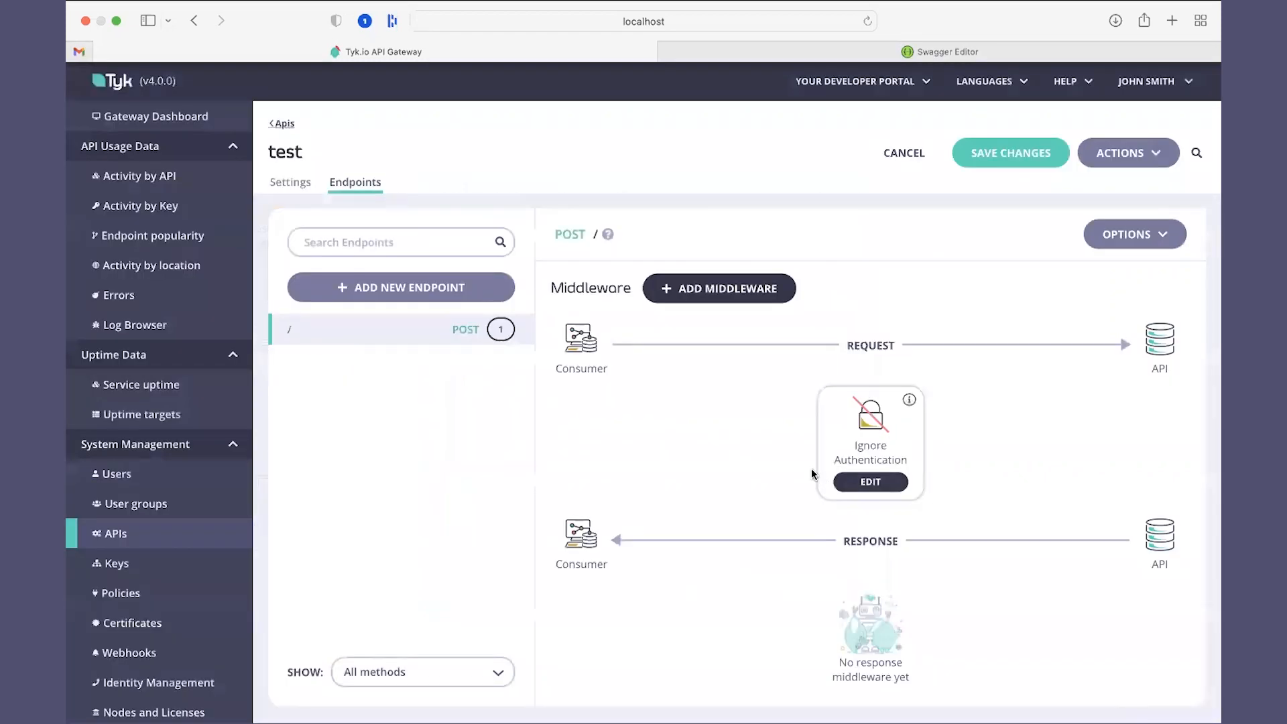
left_click(1009, 153)
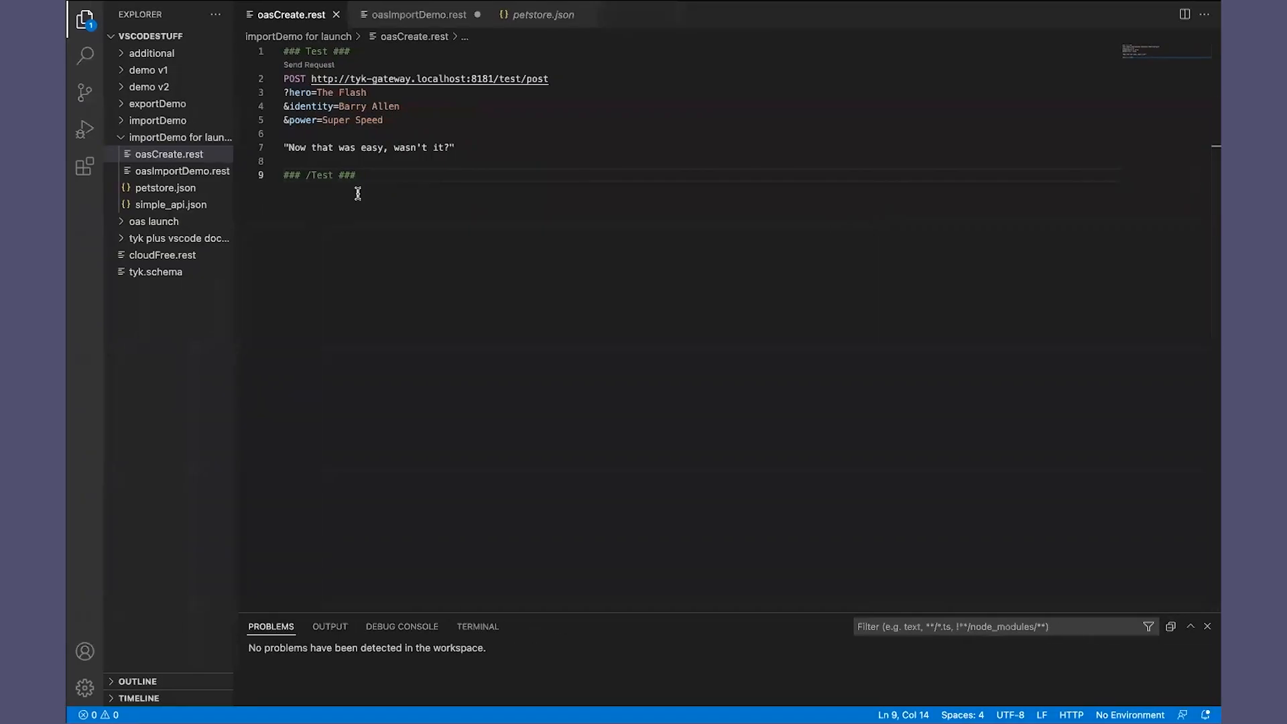
Run the POST request in oasCreate.rest and get a 200 OK echo from httpbin.
left_click(310, 64)
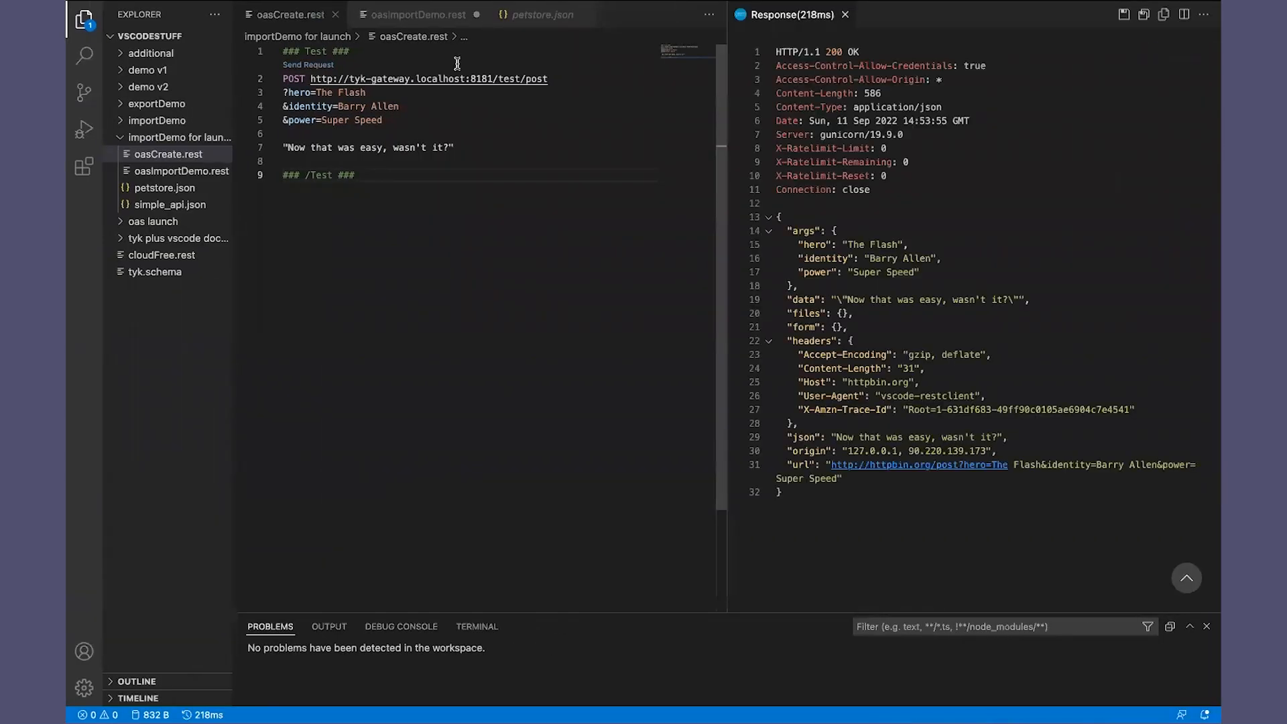
mouse_move(938, 295)
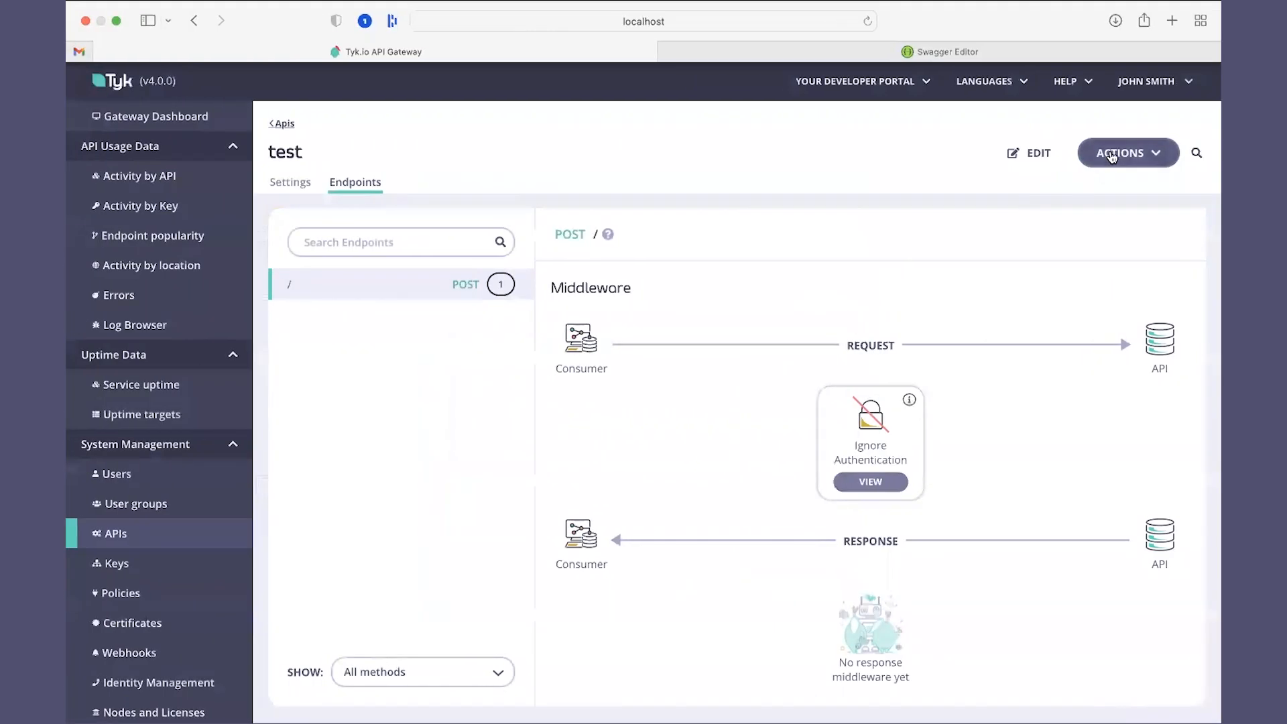
View the raw OAS JSON of 'test' via Actions and scroll through its paths and gateway settings.
left_click(1127, 153)
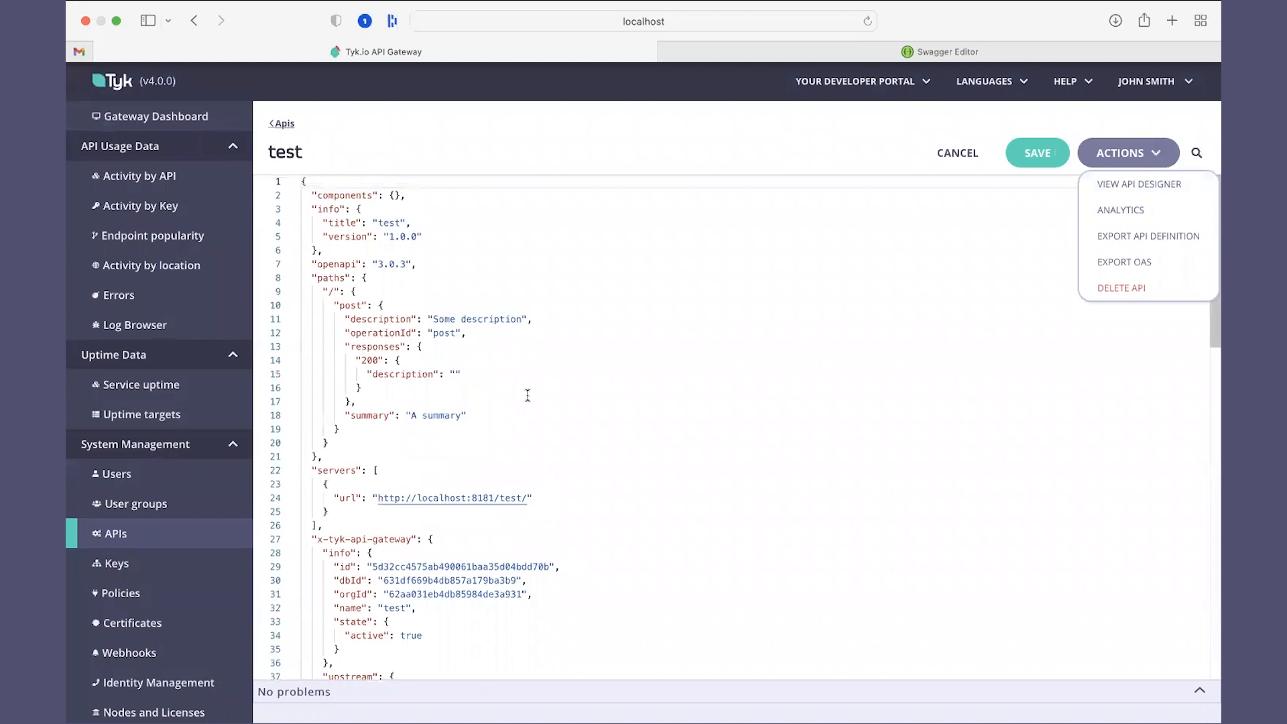
scroll("down", 3)
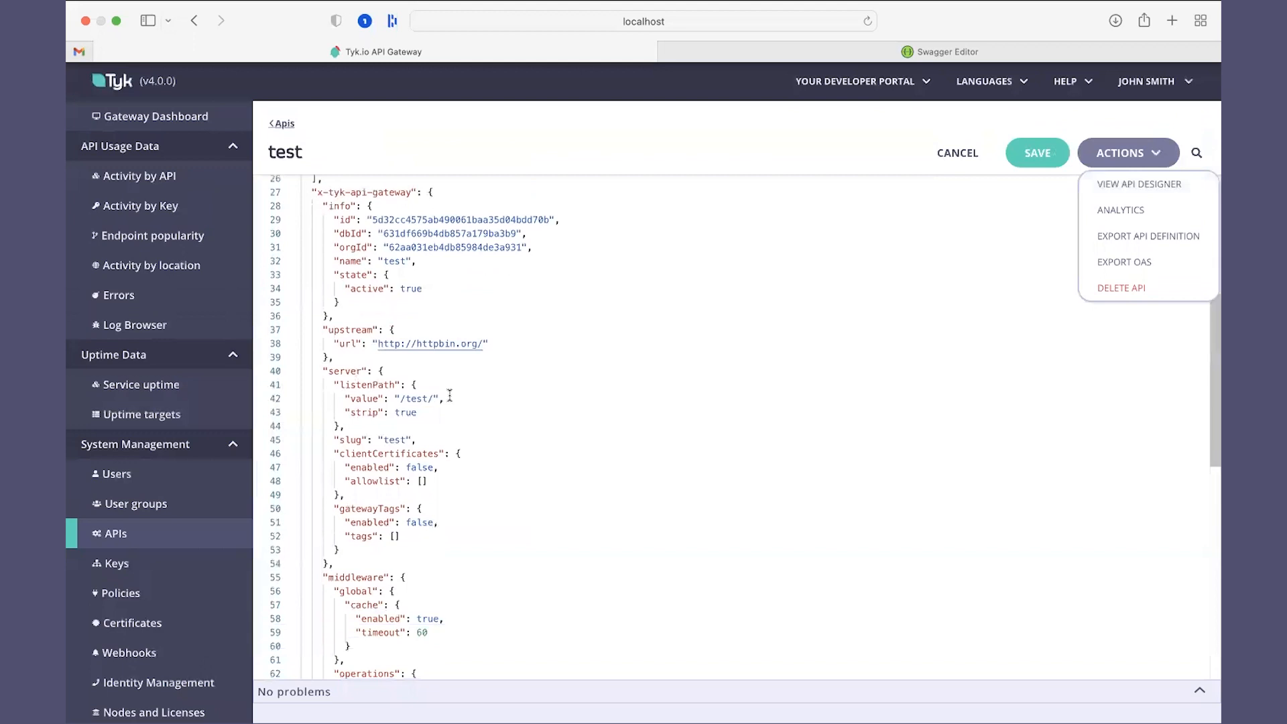
scroll("down", 3)
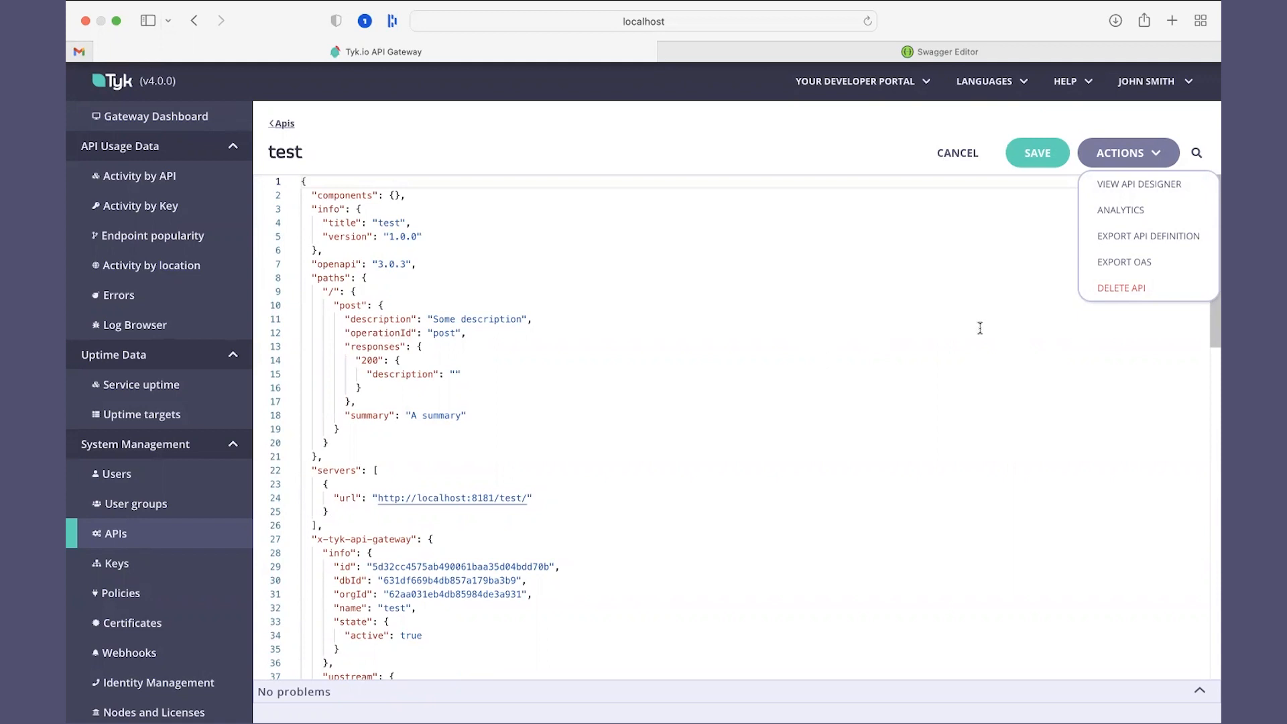
mouse_move(856, 345)
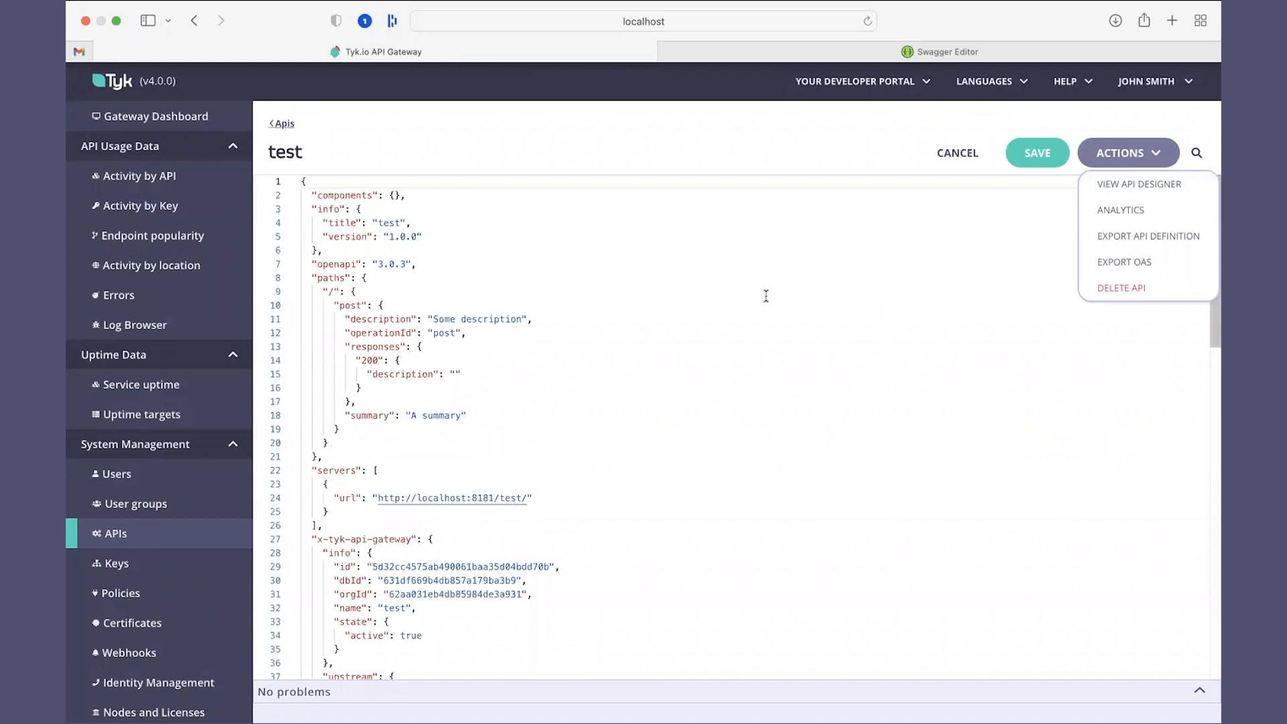
Import oas-631df246b4db857a179ba3b7.json into Swagger Editor to render the POST / operation.
left_click(939, 51)
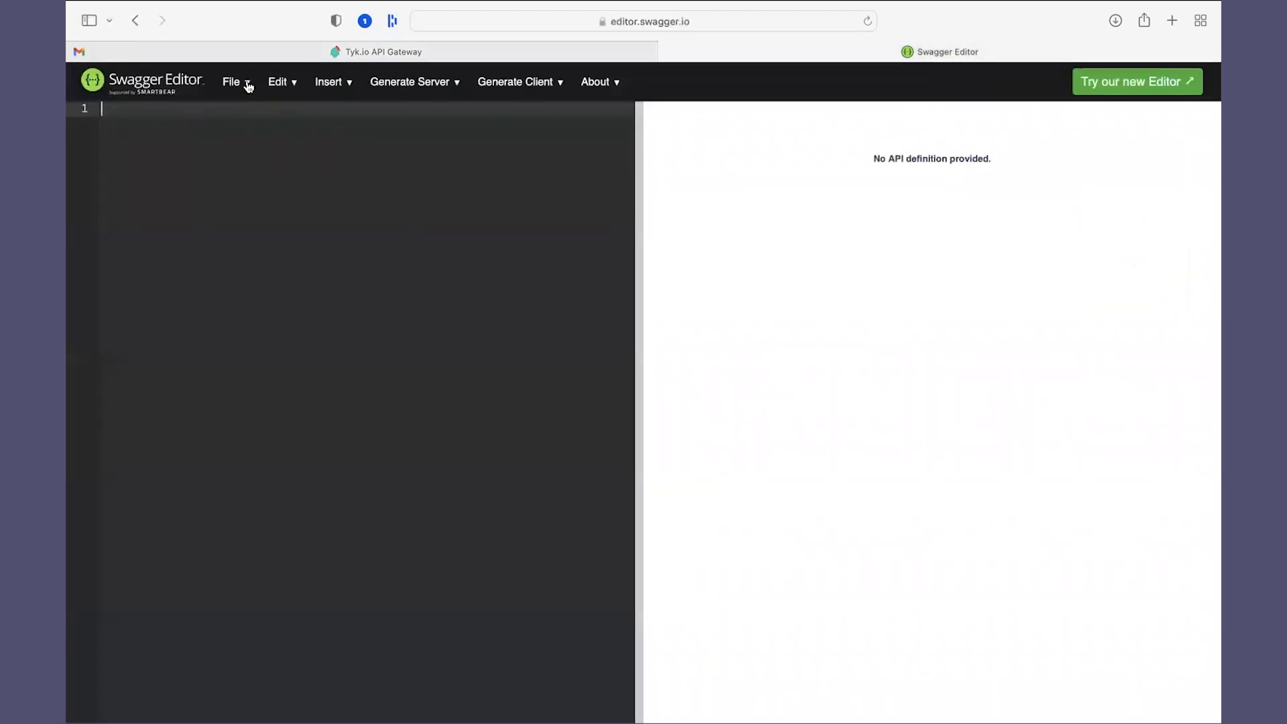
left_click(232, 82)
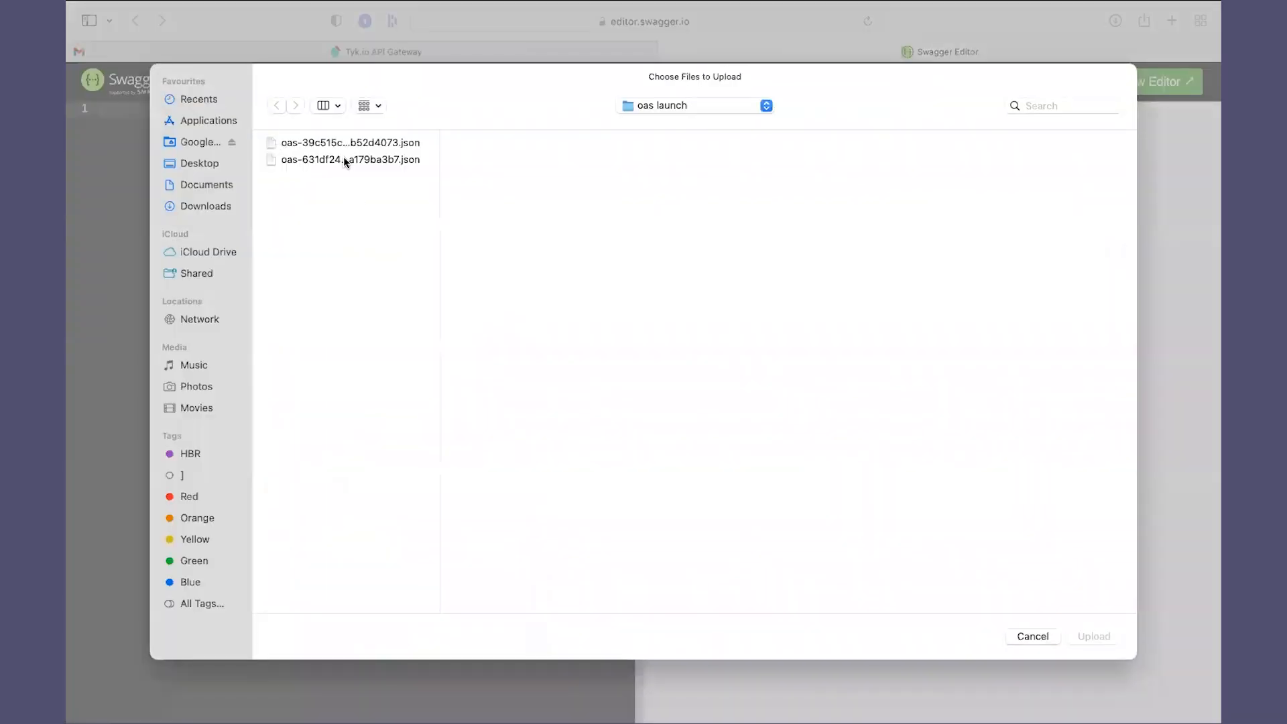
left_click(349, 160)
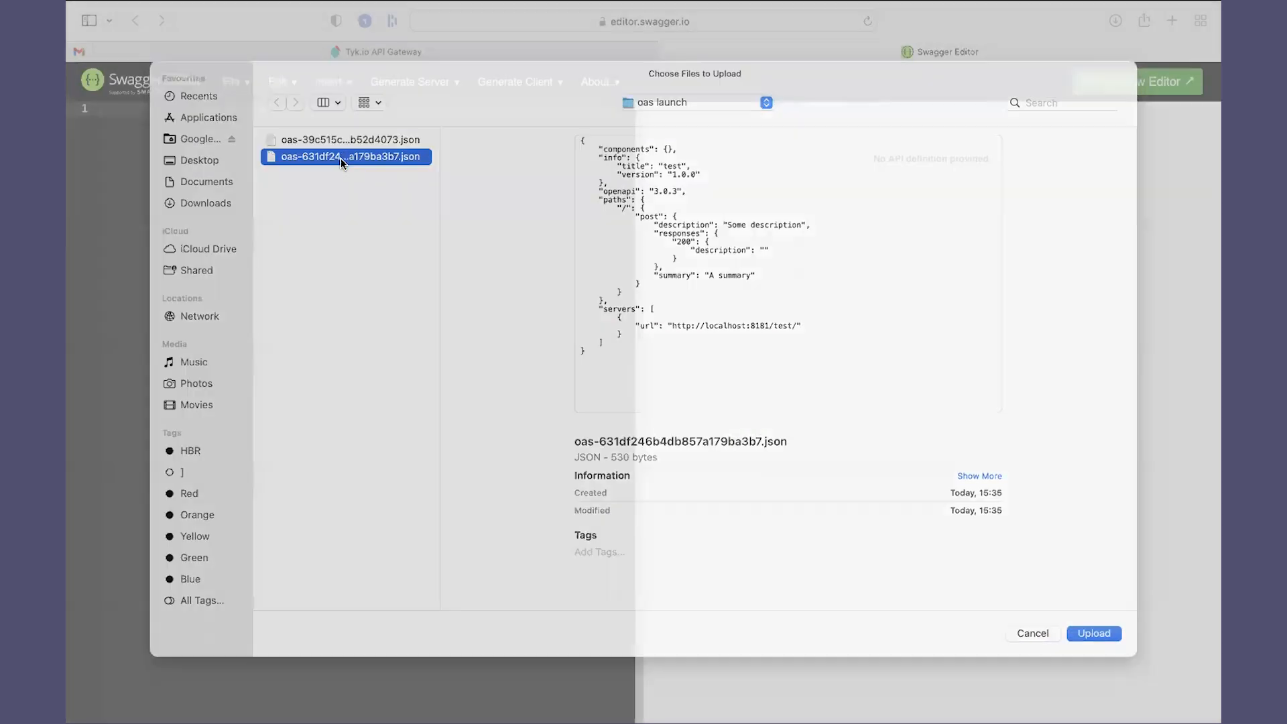
left_click(1094, 633)
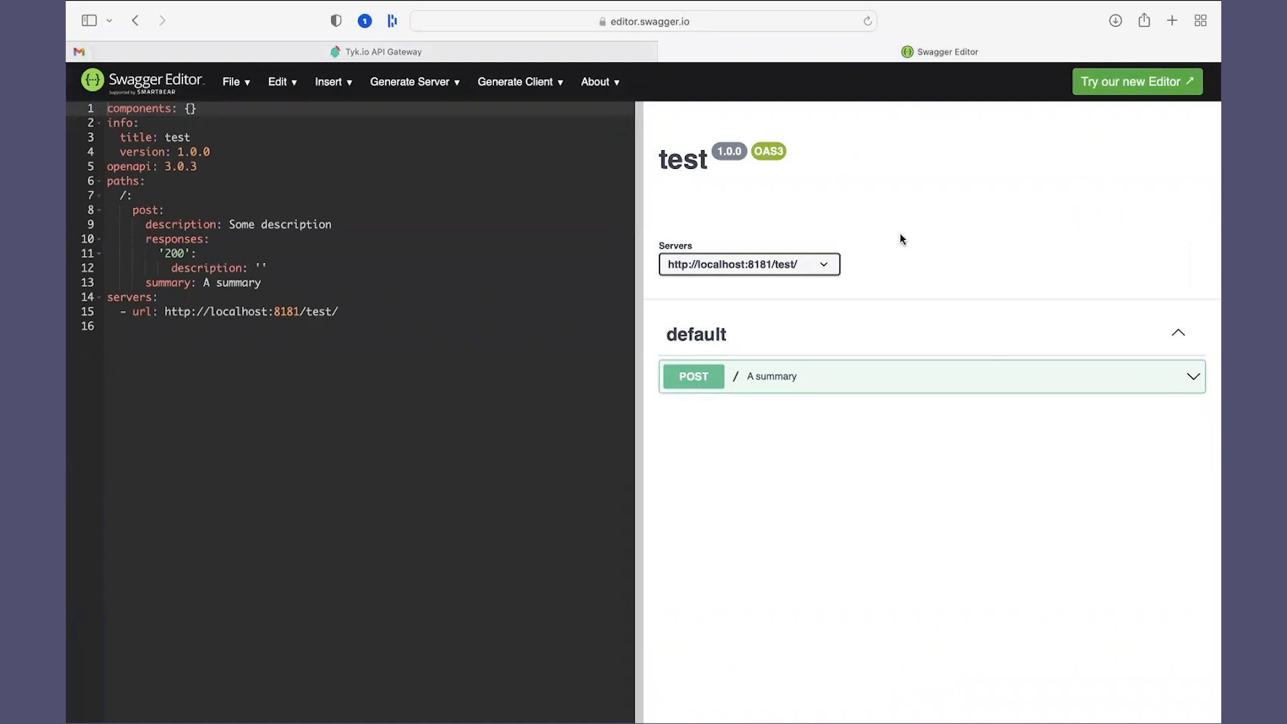
mouse_move(865, 471)
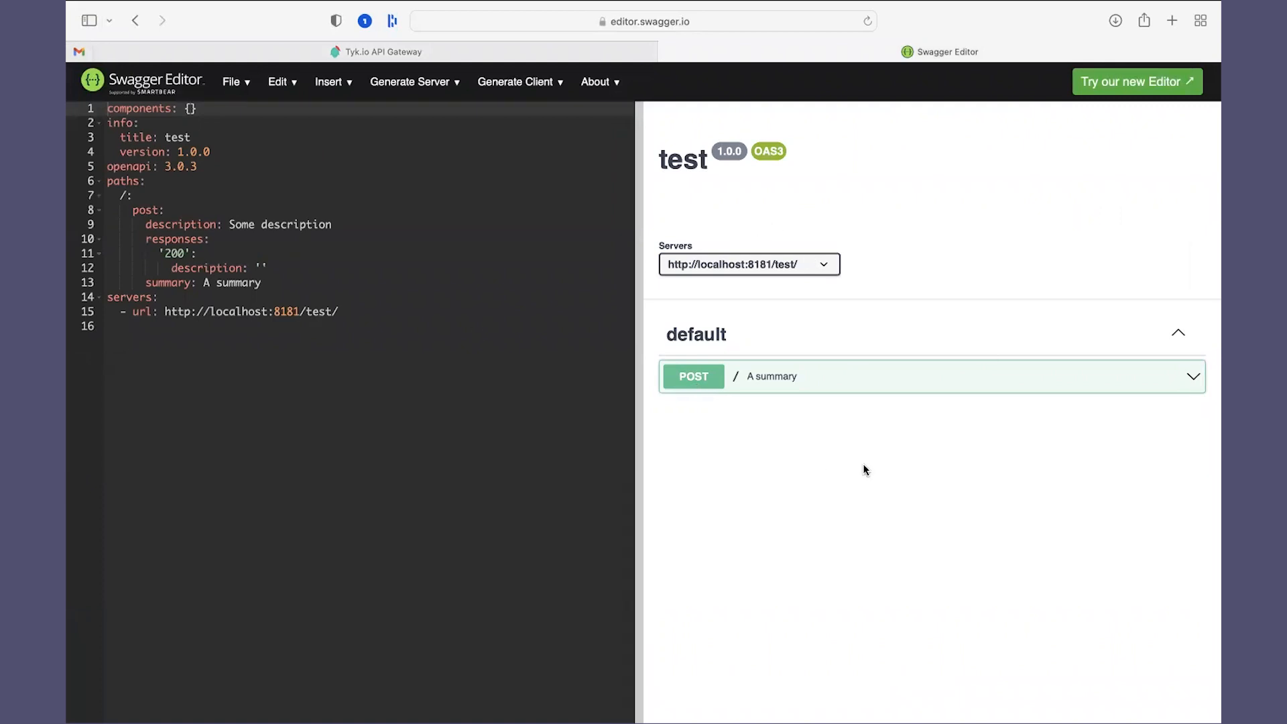